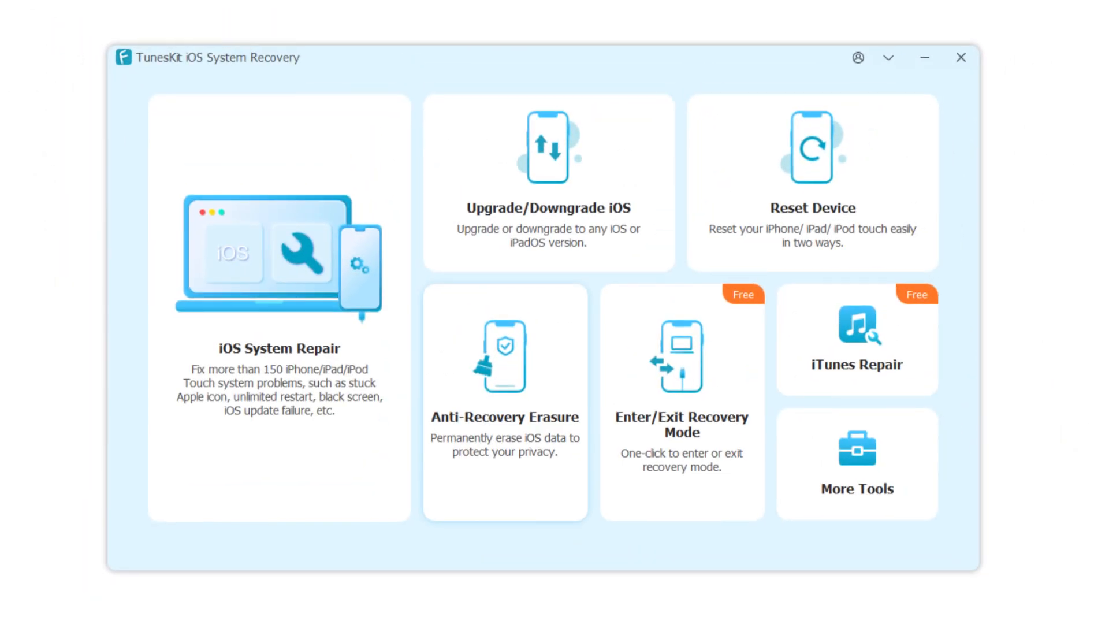
- Start iOS System Repair and review the supported Mode Stuck problems
click(279, 304)
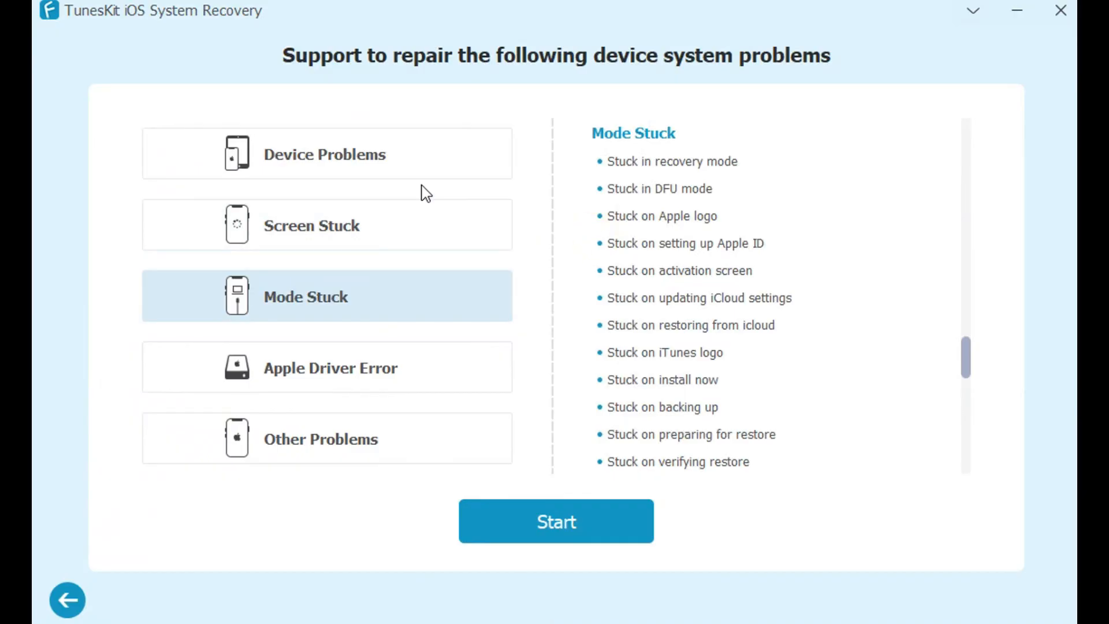
mouse_move(535, 448)
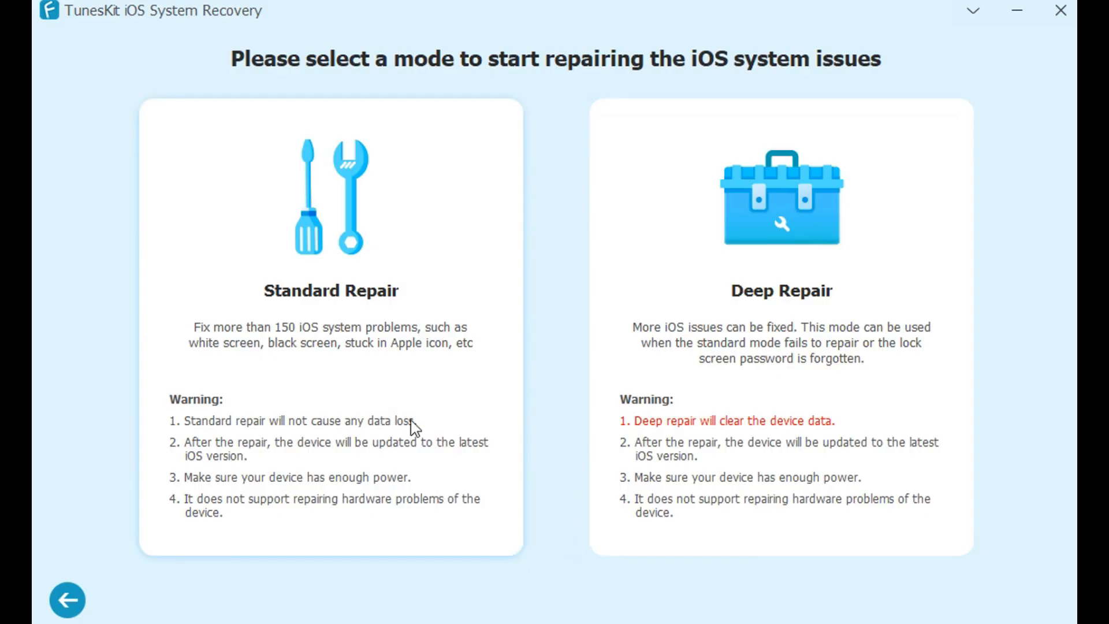
mouse_move(350, 339)
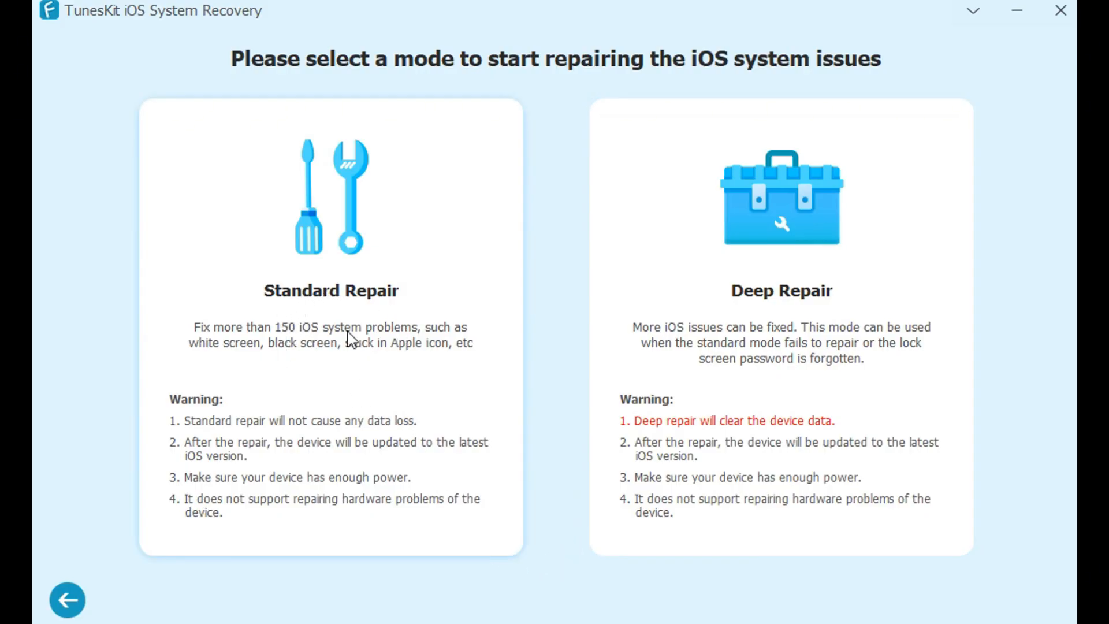
mouse_move(403, 444)
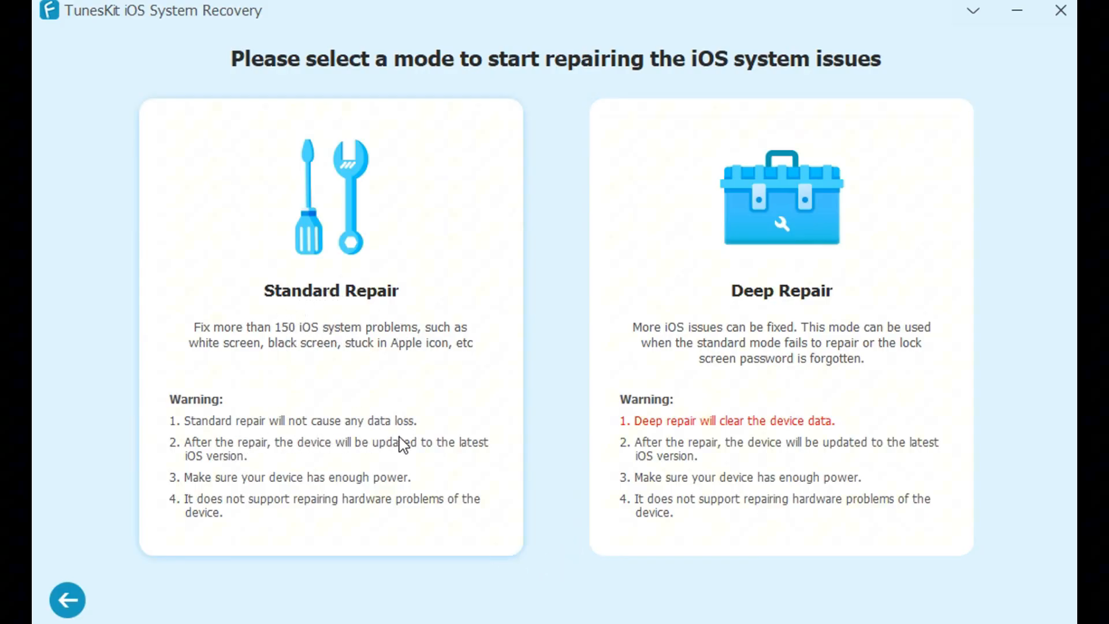
- Choose Standard Repair, download firmware 18.2 for the iPhone 12 and begin repairing
click(331, 290)
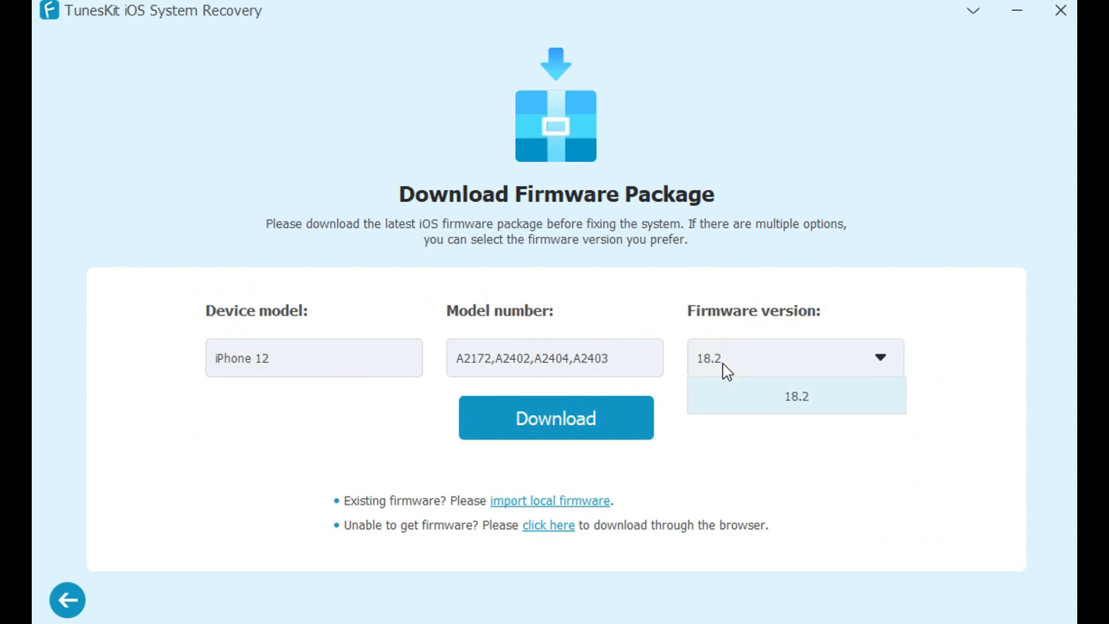
click(556, 417)
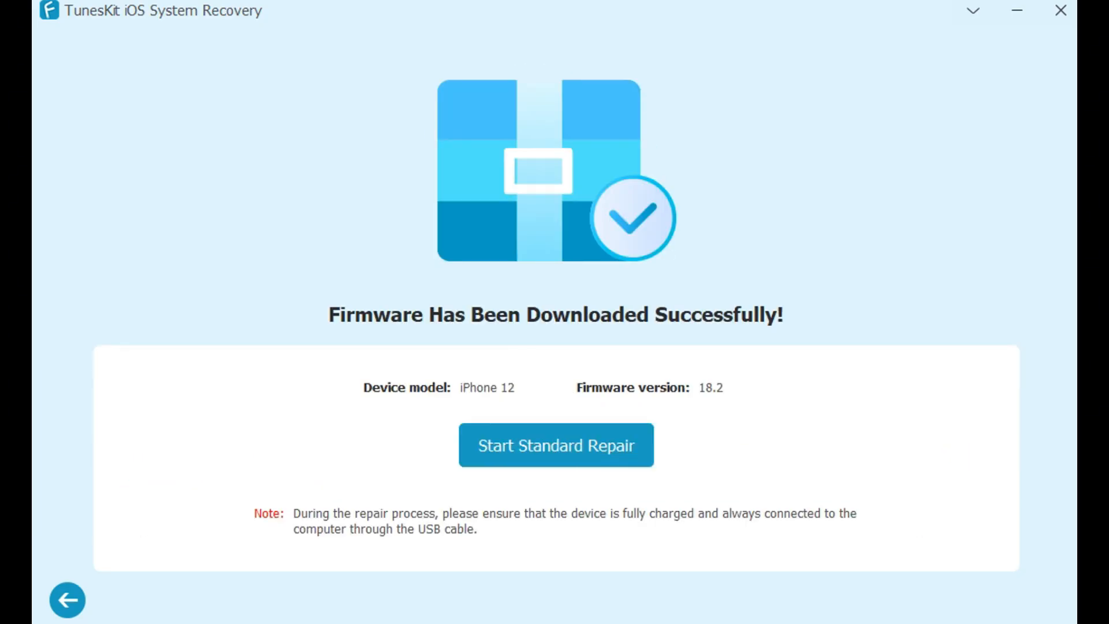
mouse_move(539, 456)
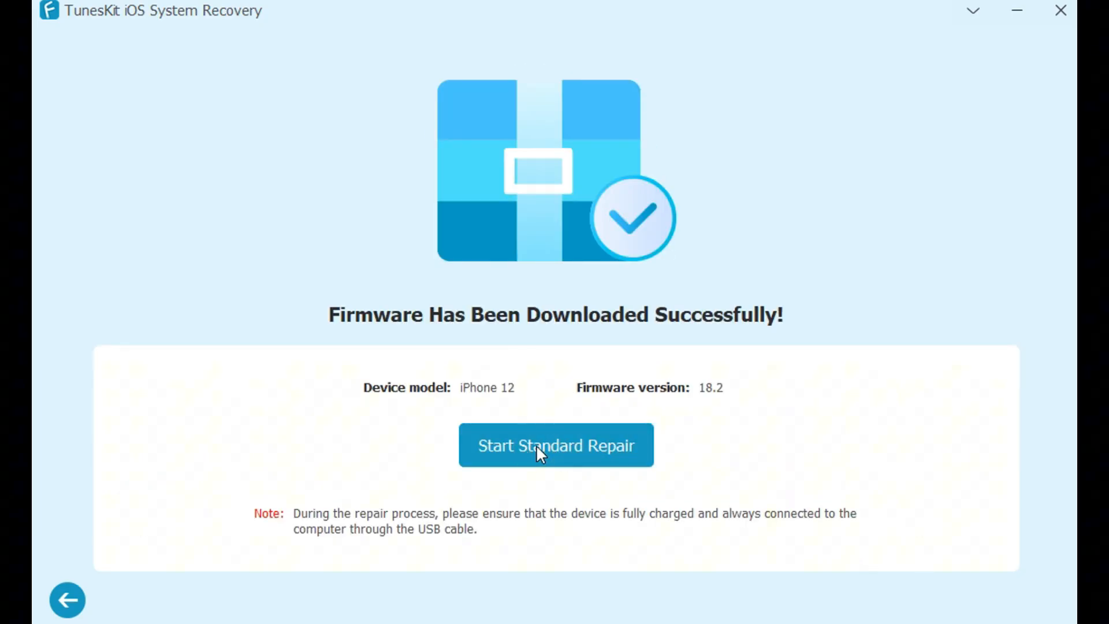
click(556, 446)
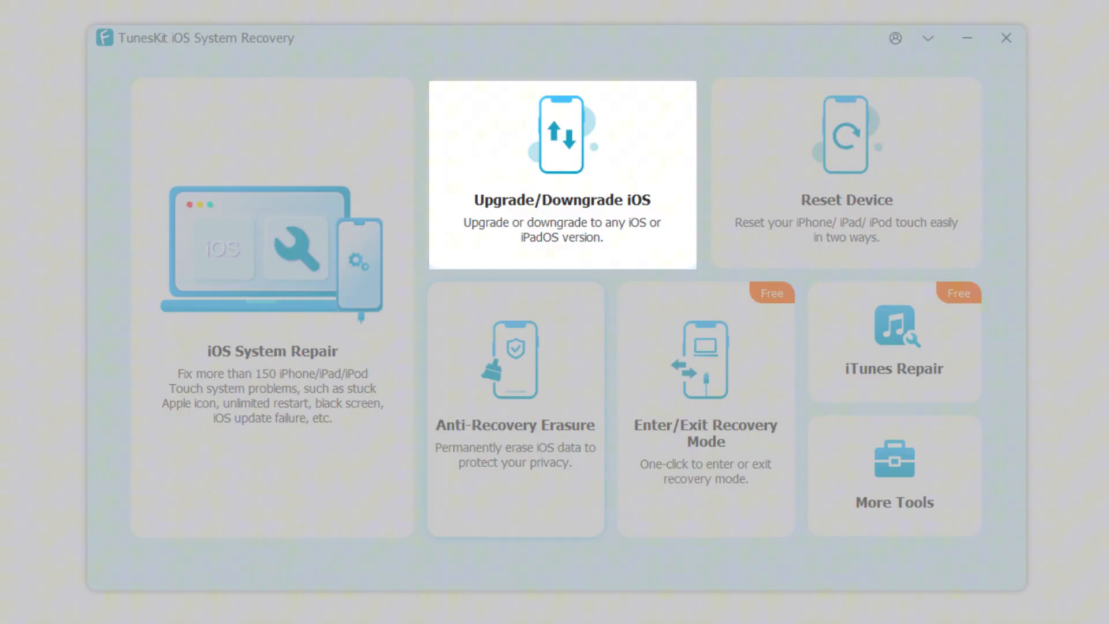
- Choose iOS Downgrade and dismiss the connect-device-first warning
click(561, 173)
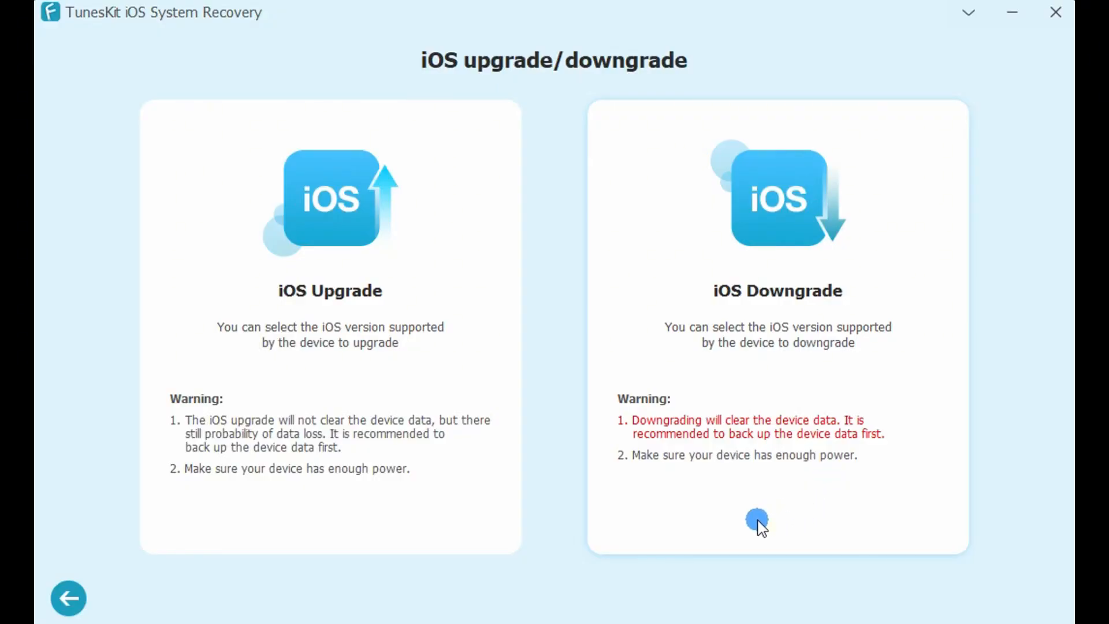
mouse_move(798, 329)
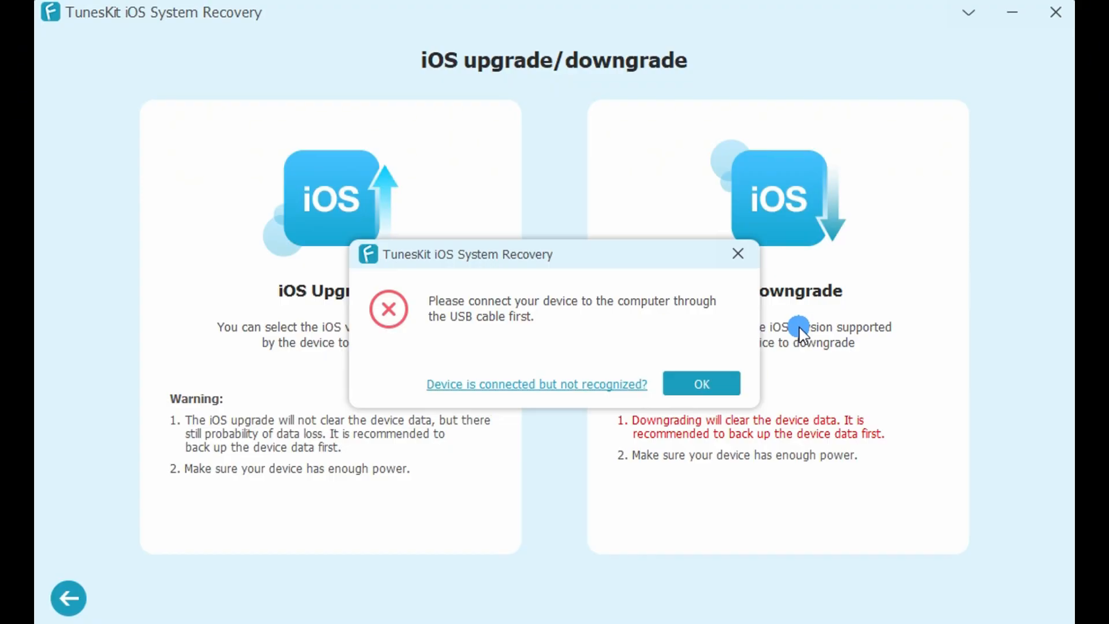
mouse_move(803, 276)
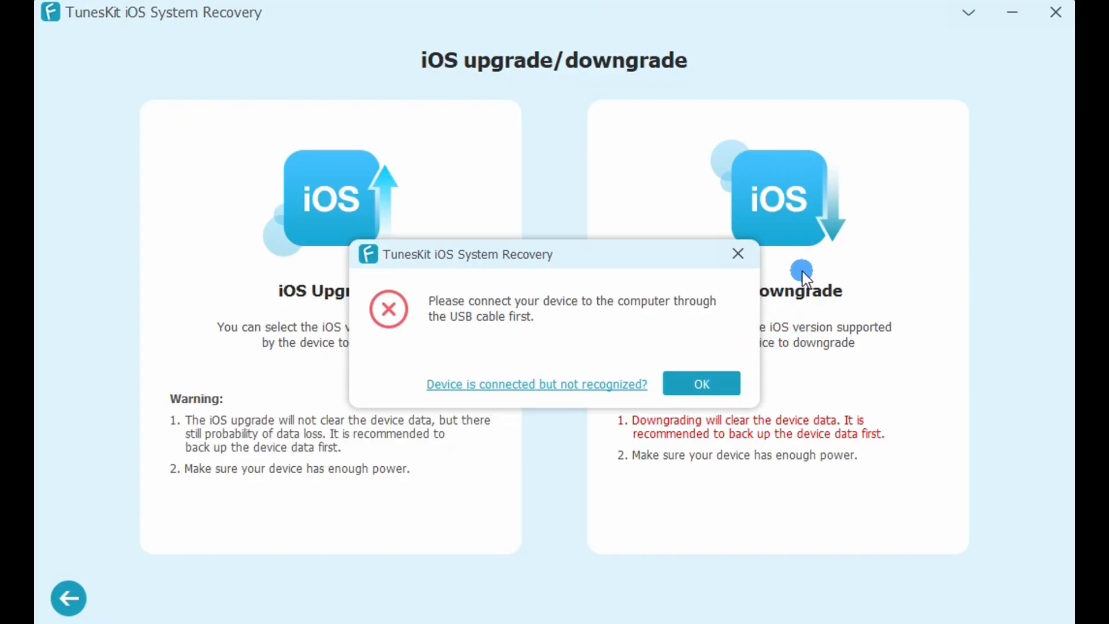
mouse_move(810, 267)
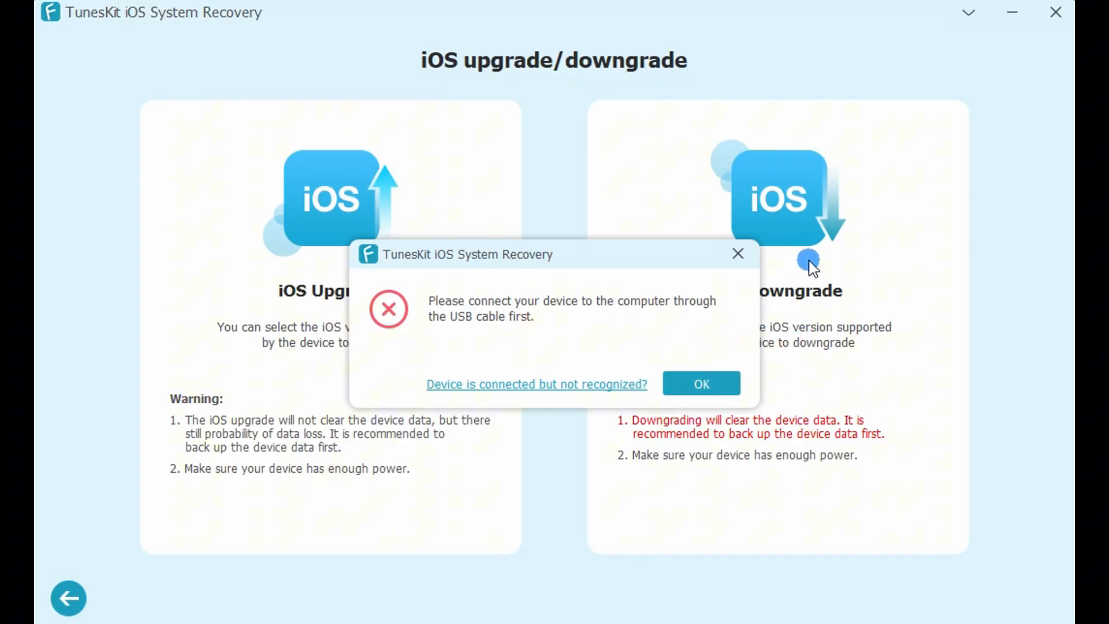
click(701, 384)
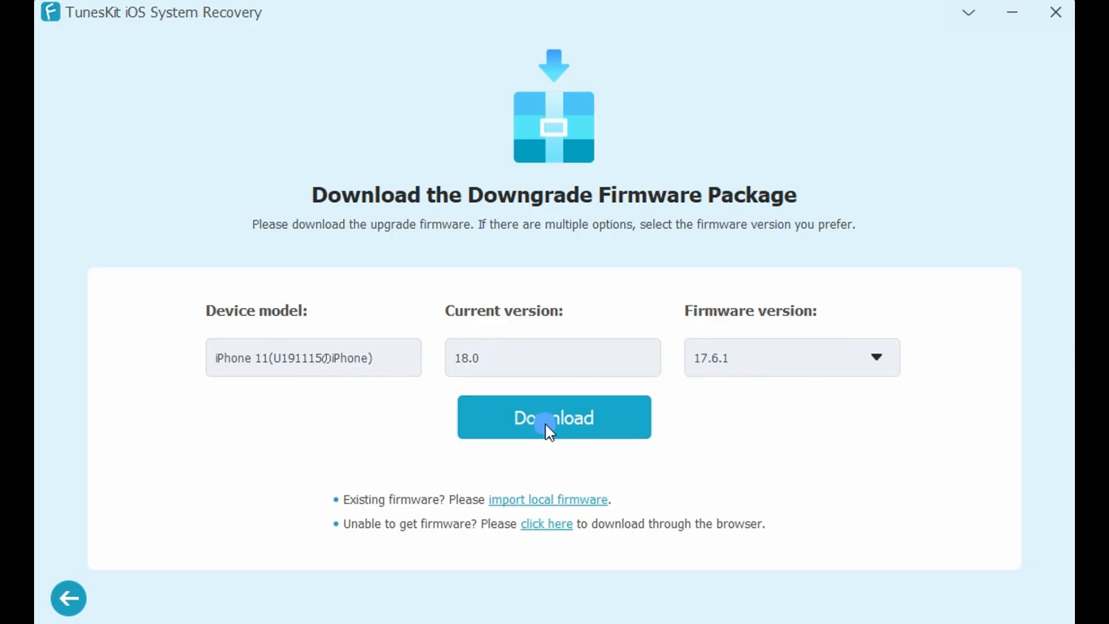
- Downgrade the iPhone 11 from 18.0 to 17.6.1, then move on to Reset Device
click(553, 417)
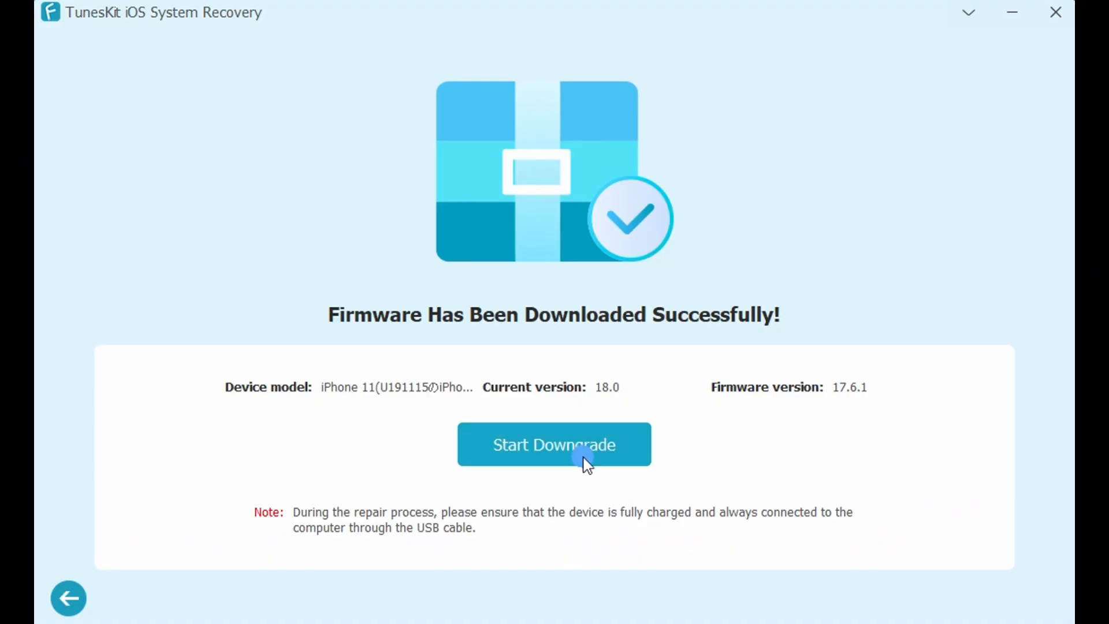
click(553, 443)
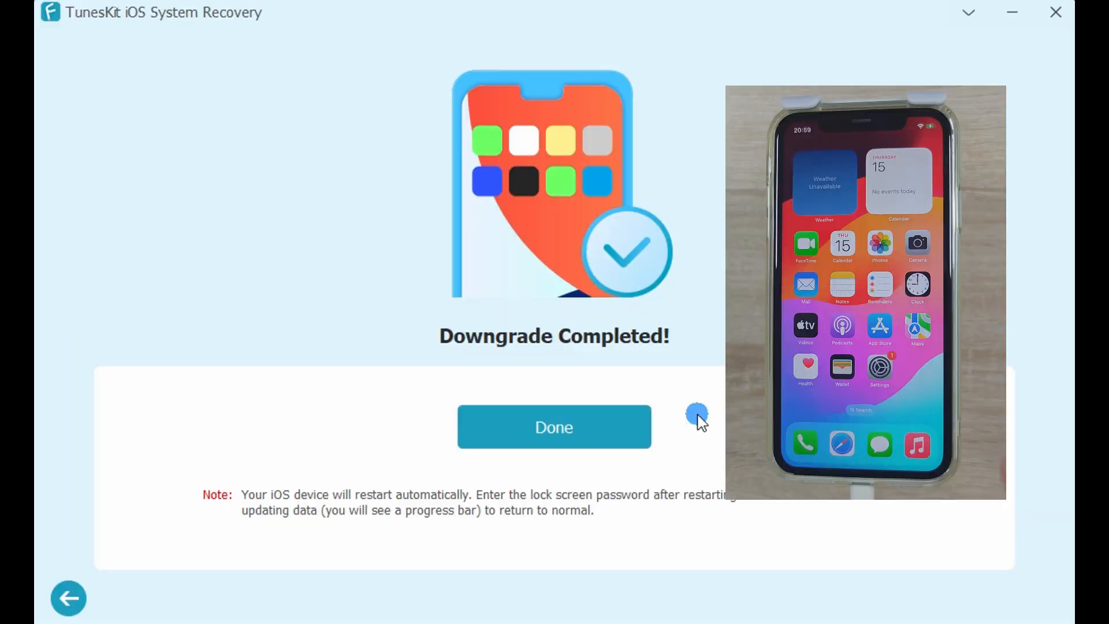
click(553, 427)
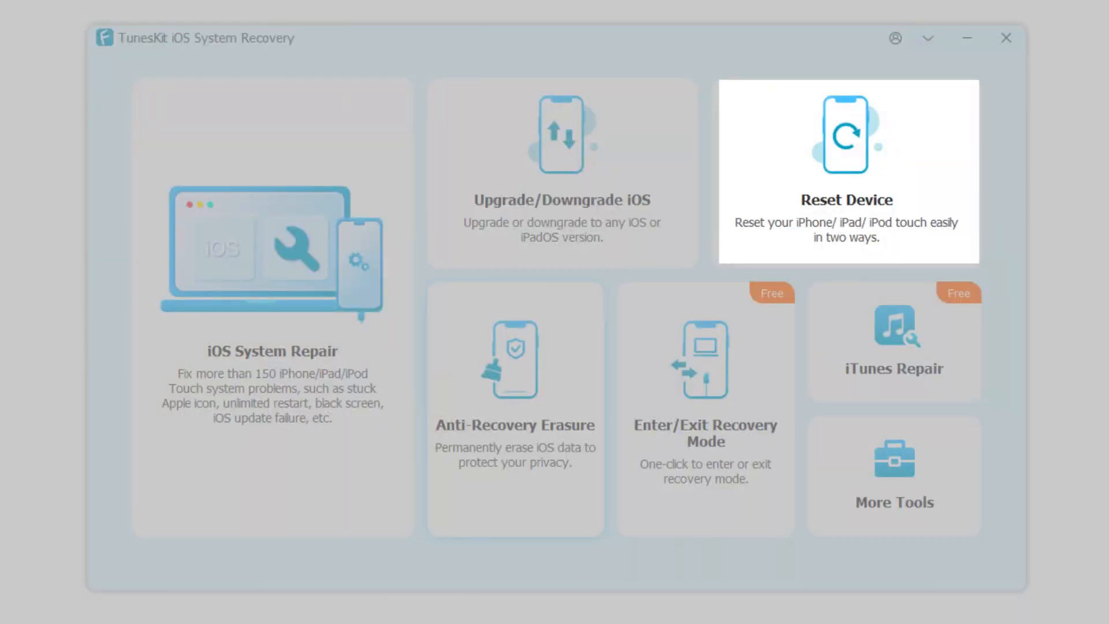
click(847, 172)
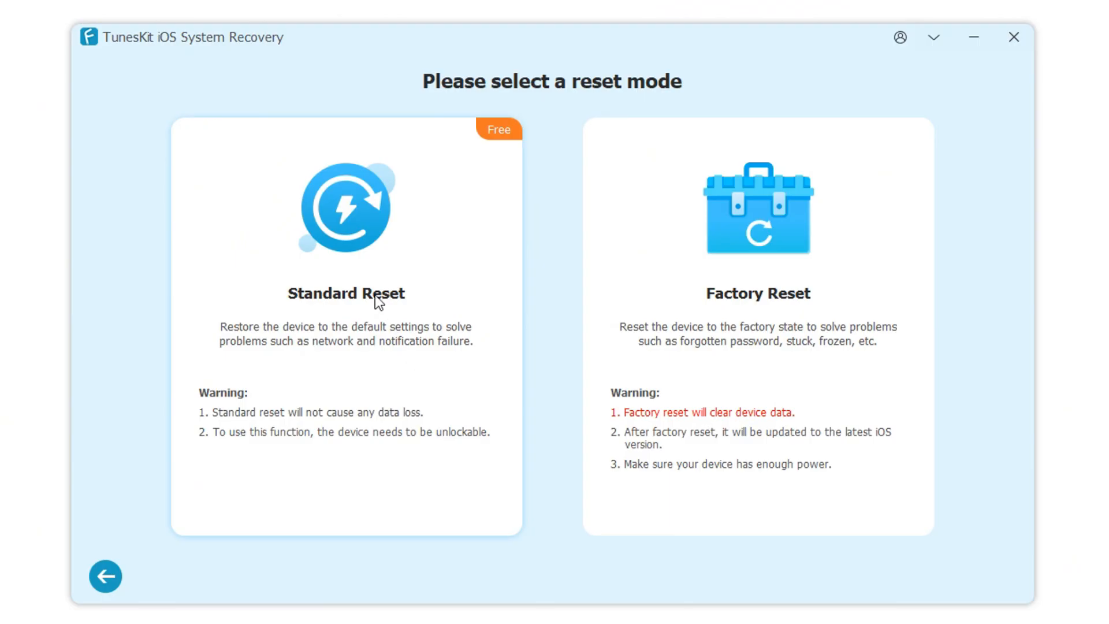
mouse_move(487, 425)
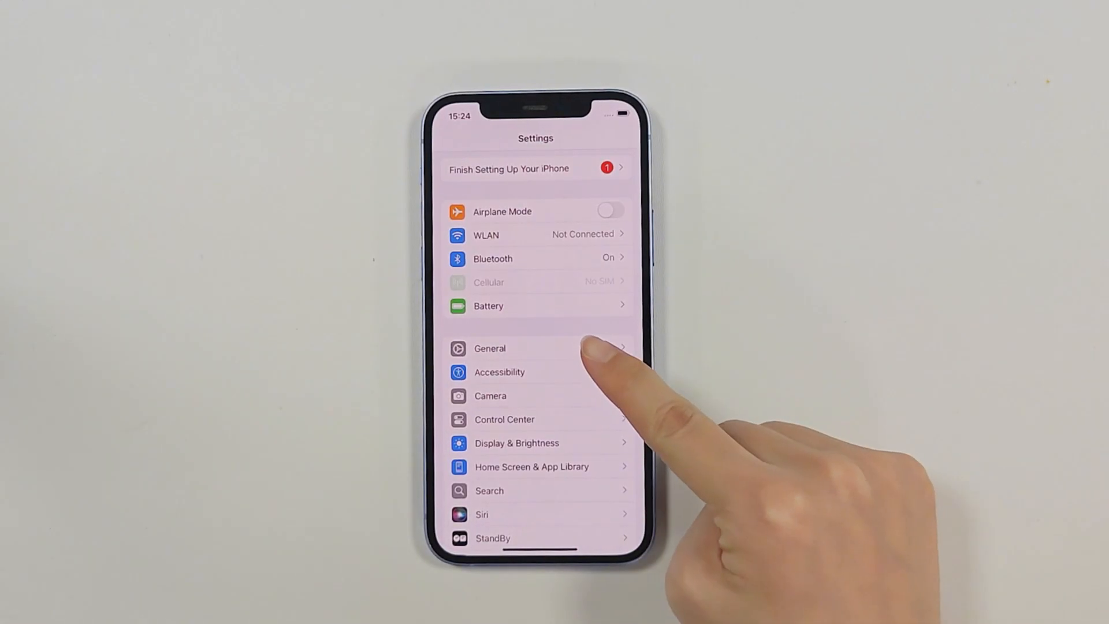
- Reach Transfer or Reset iPhone from the iPhone's General settings
click(490, 347)
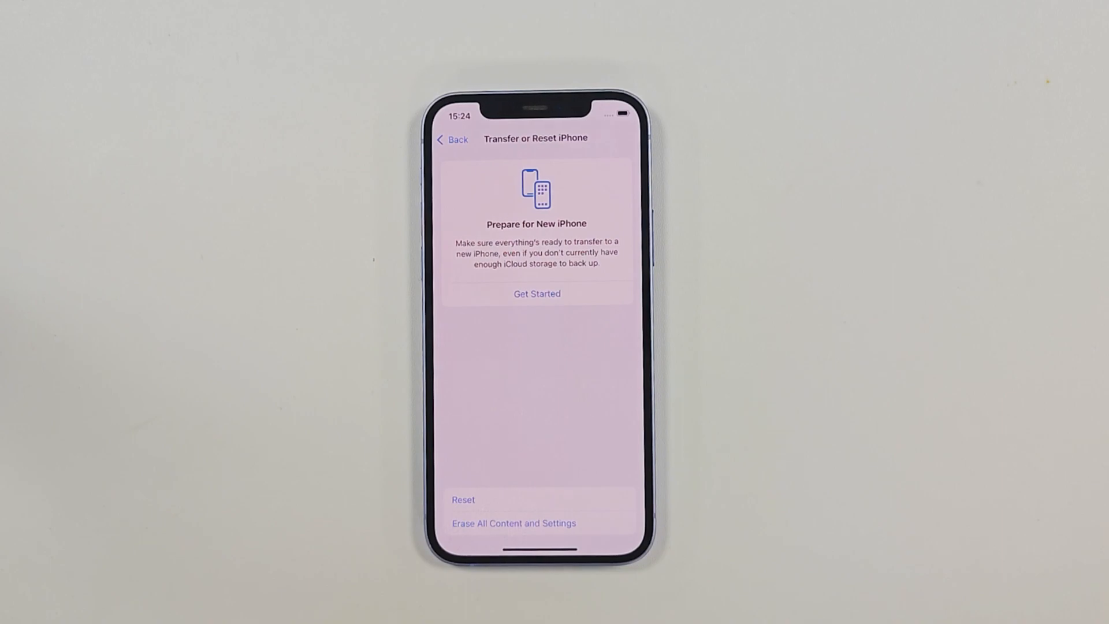
click(462, 499)
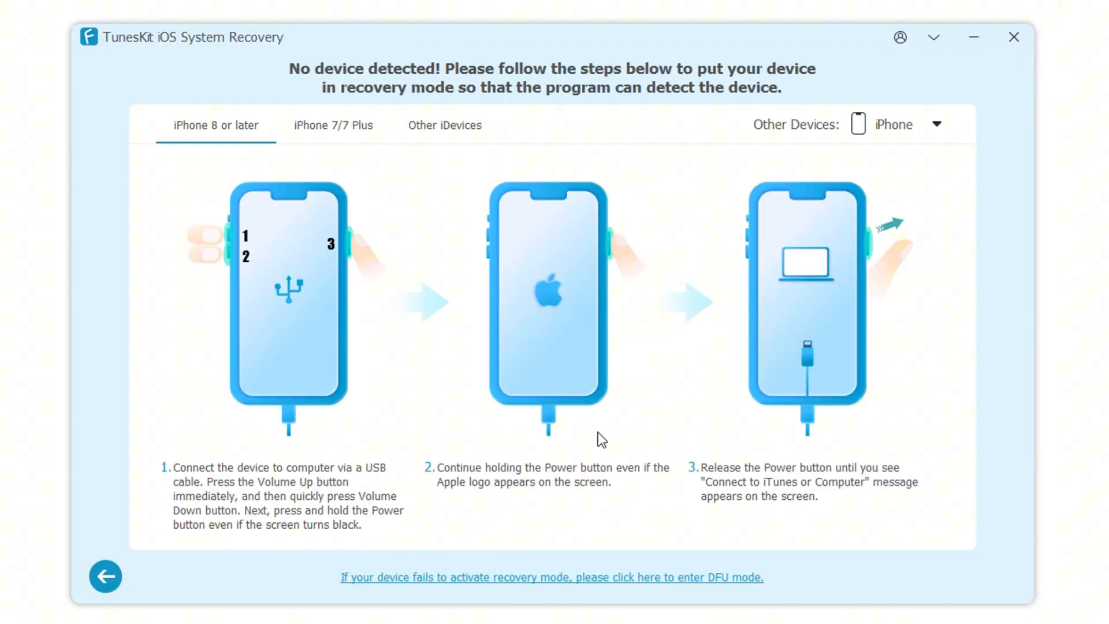
- Leave the recovery-mode instructions and return to the main feature menu
click(105, 575)
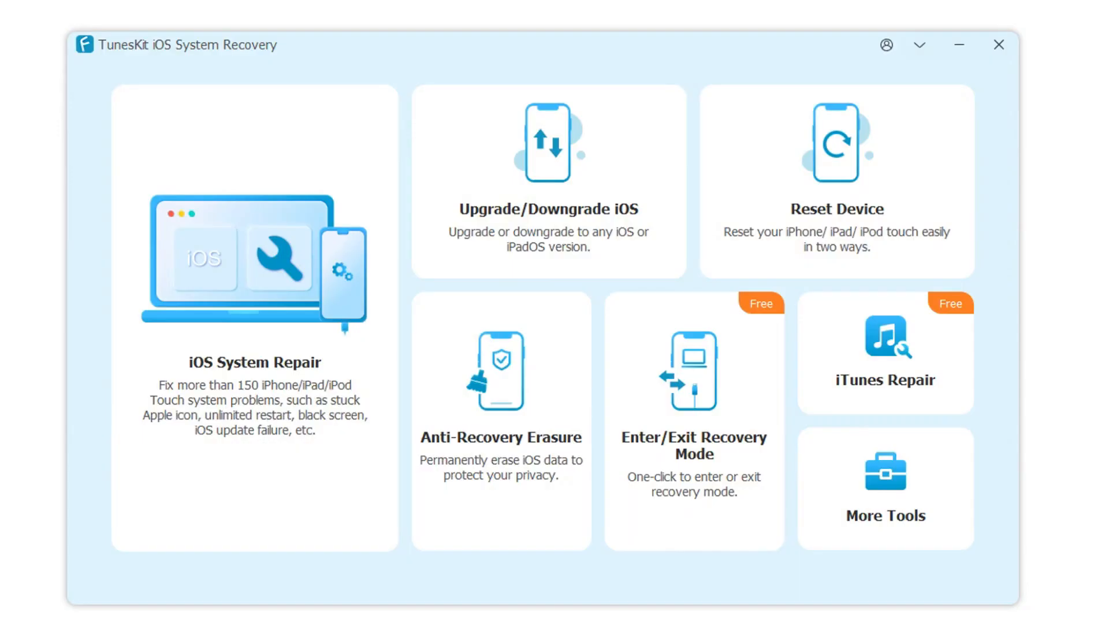
mouse_move(549, 444)
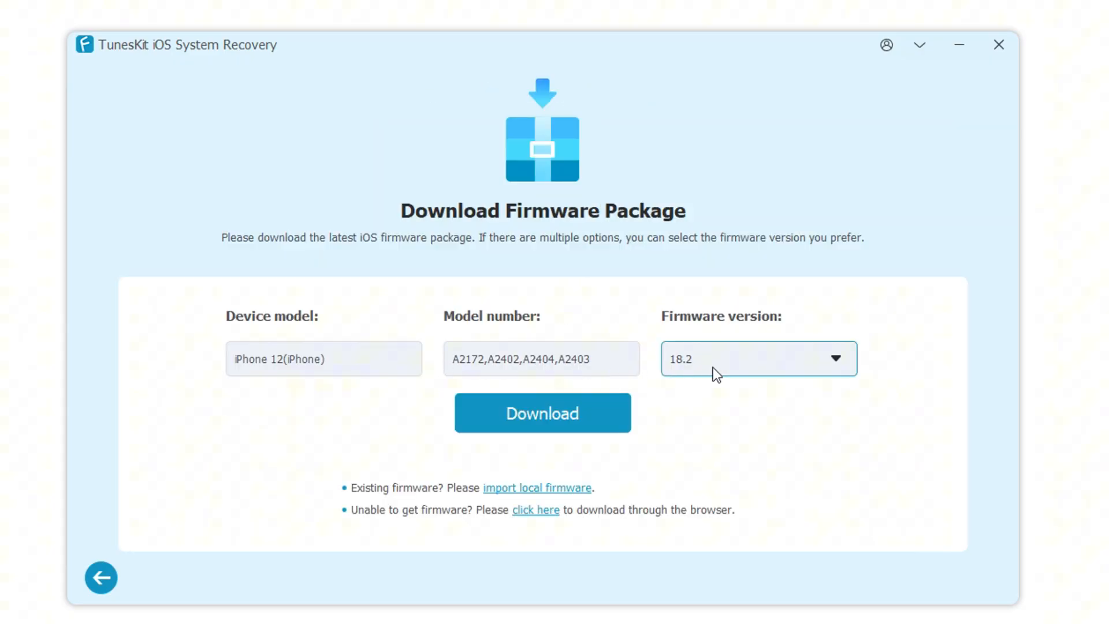
- Download firmware 18.2, run Anti-Recovery Erasure on the iPhone 12 and finish
click(541, 414)
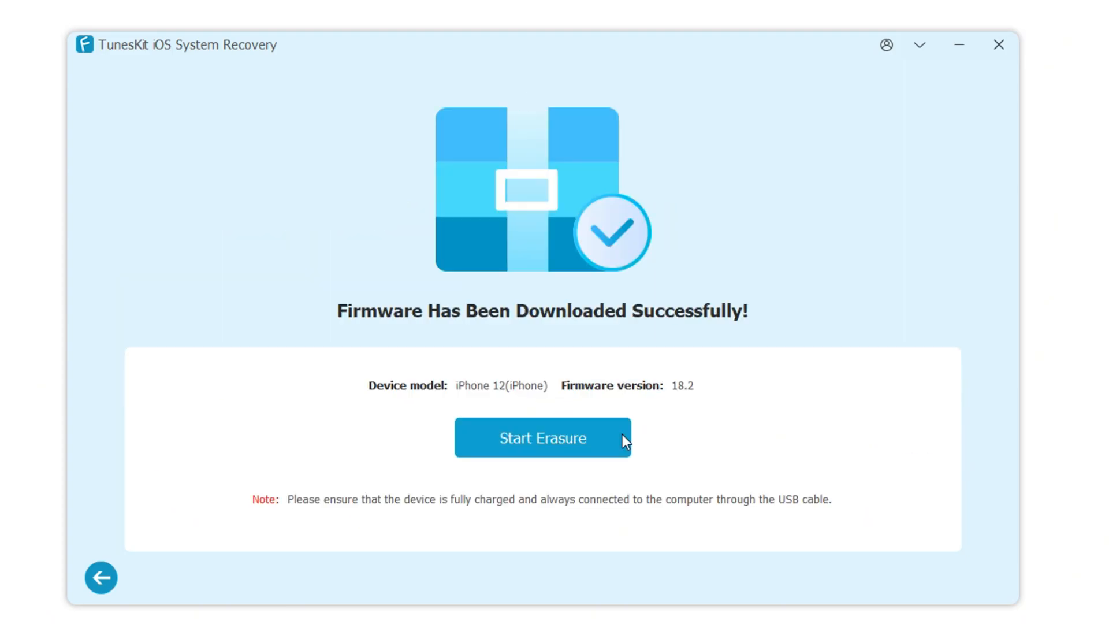
click(543, 438)
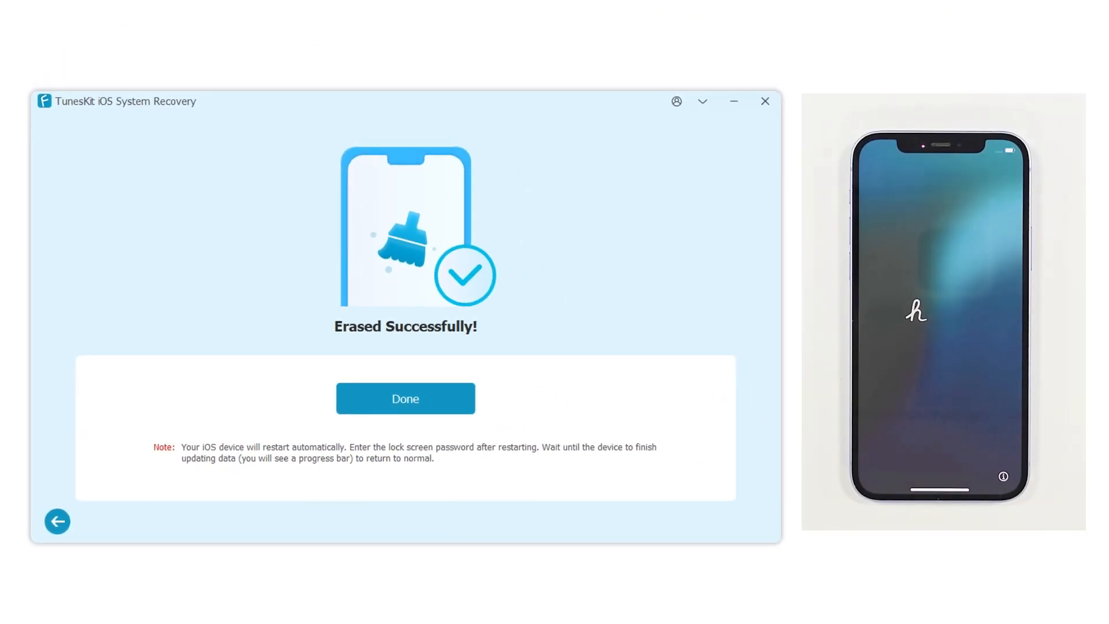
click(405, 399)
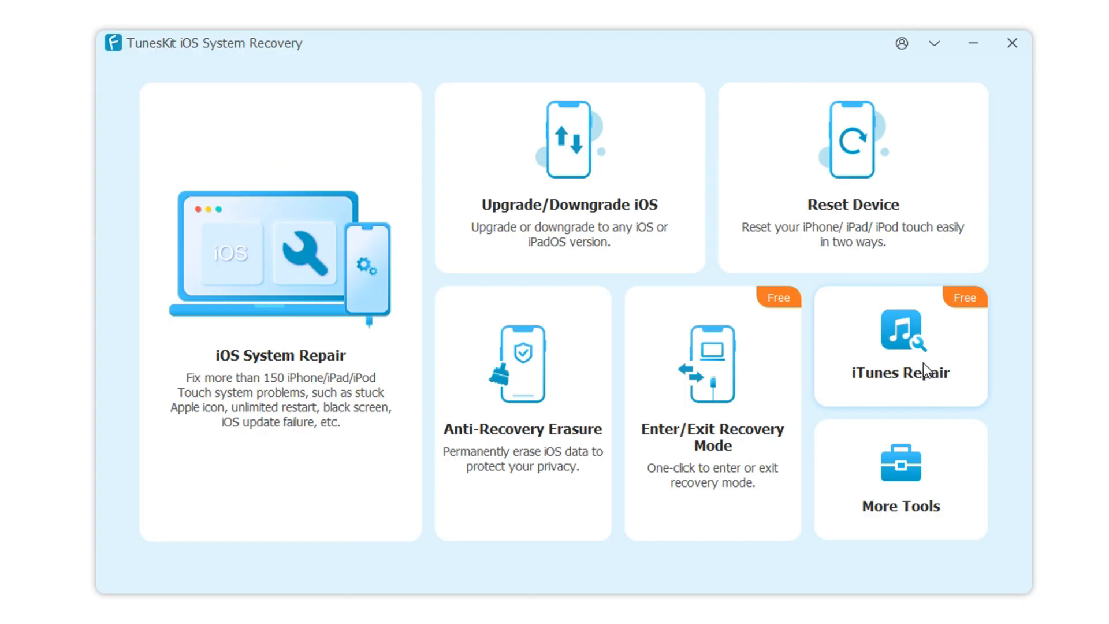
- Run iTunes Repair's component check, which reports no issues found
click(900, 346)
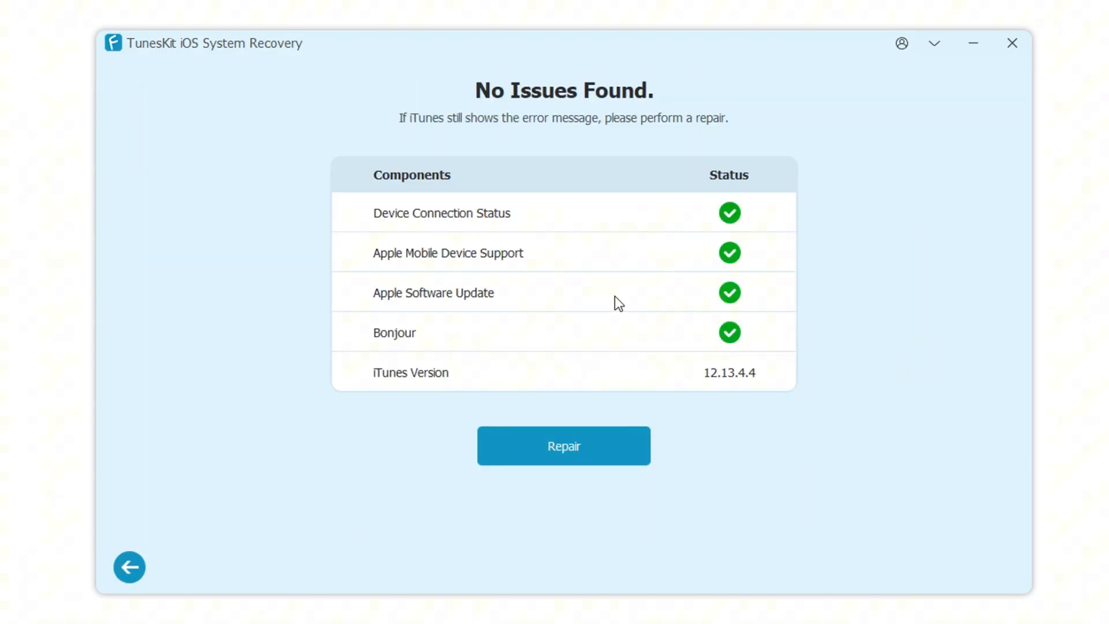